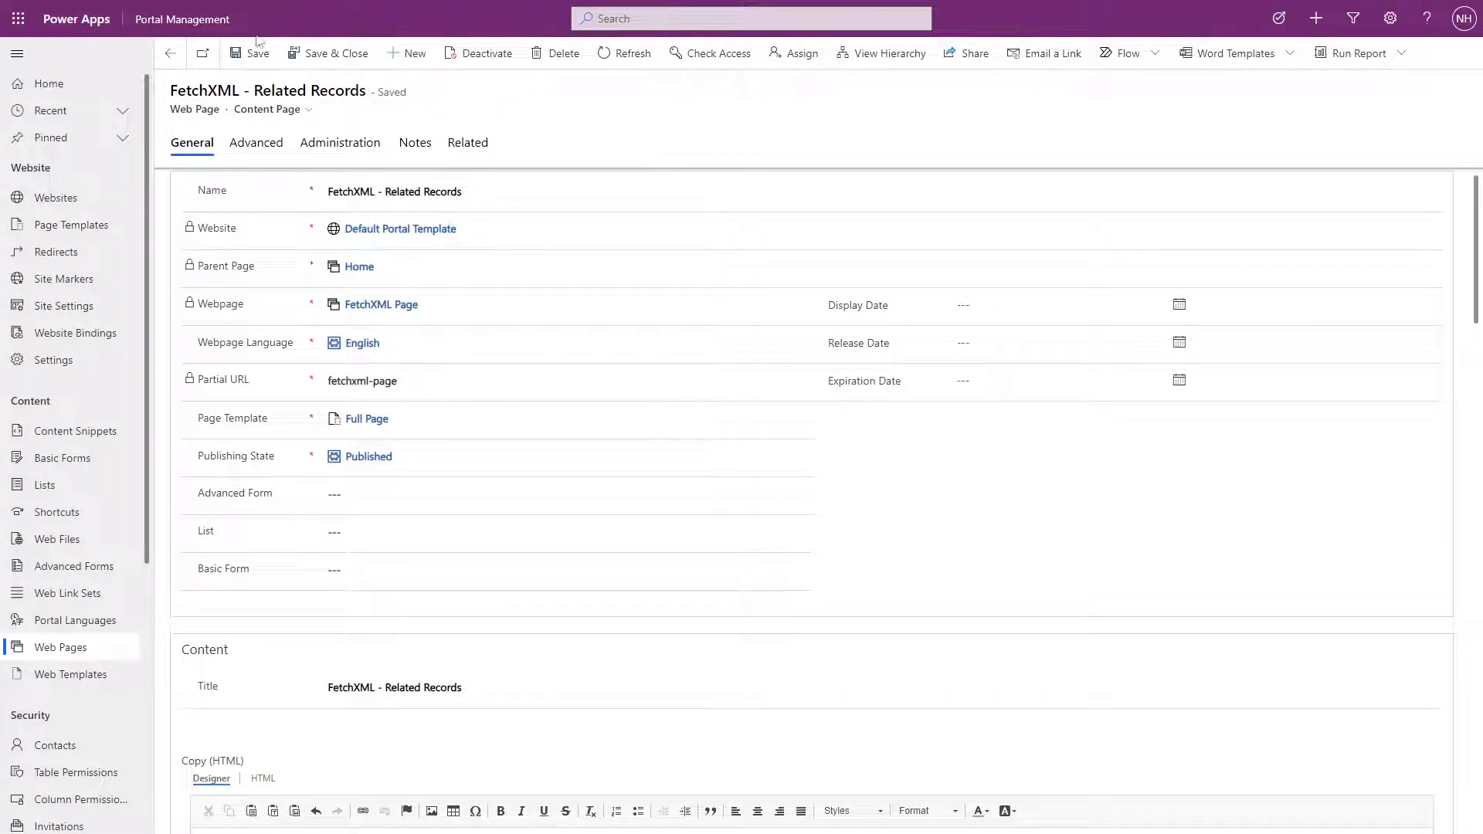
mouse_move(109, 281)
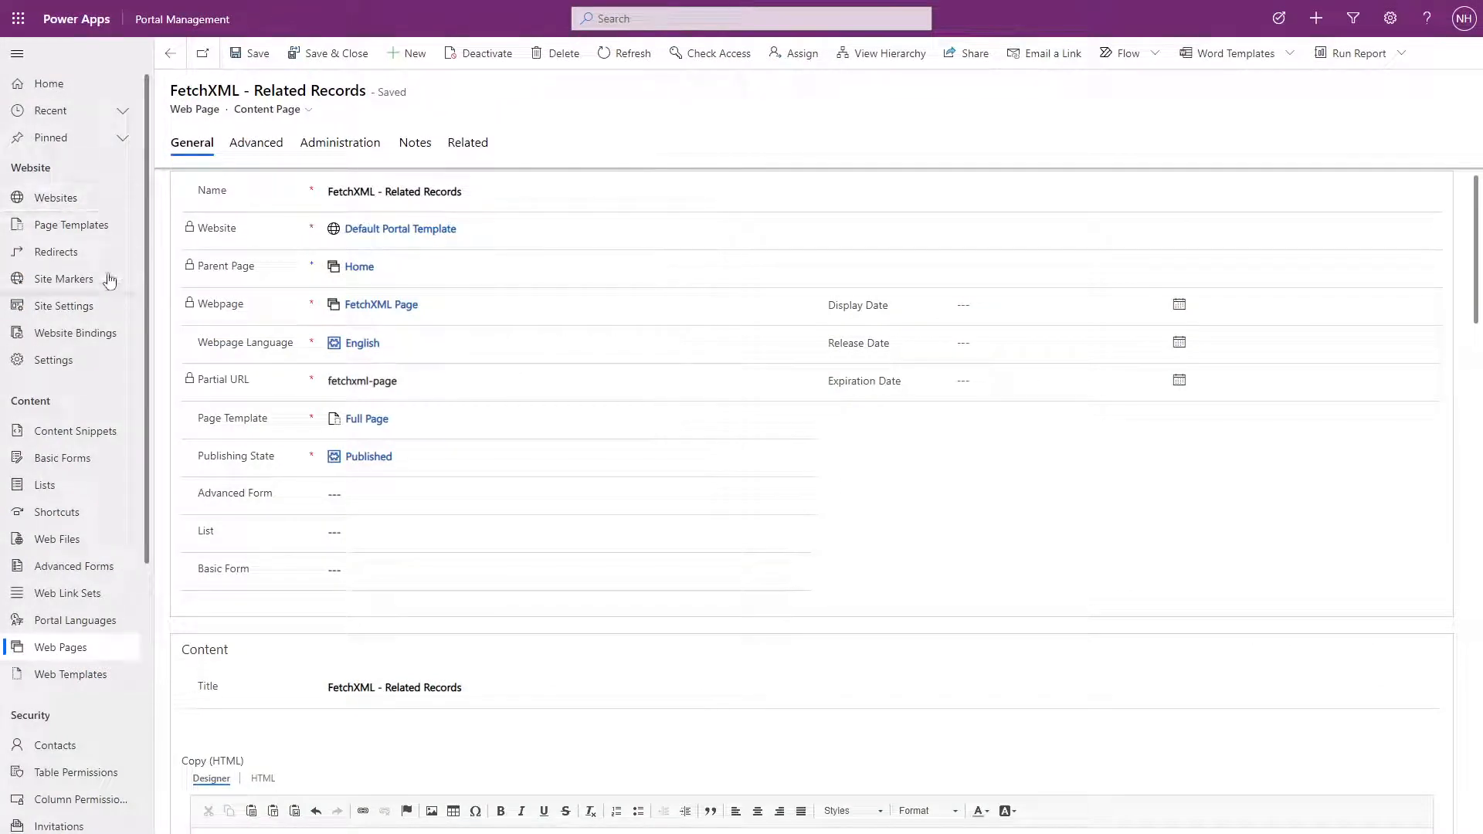
mouse_move(89, 369)
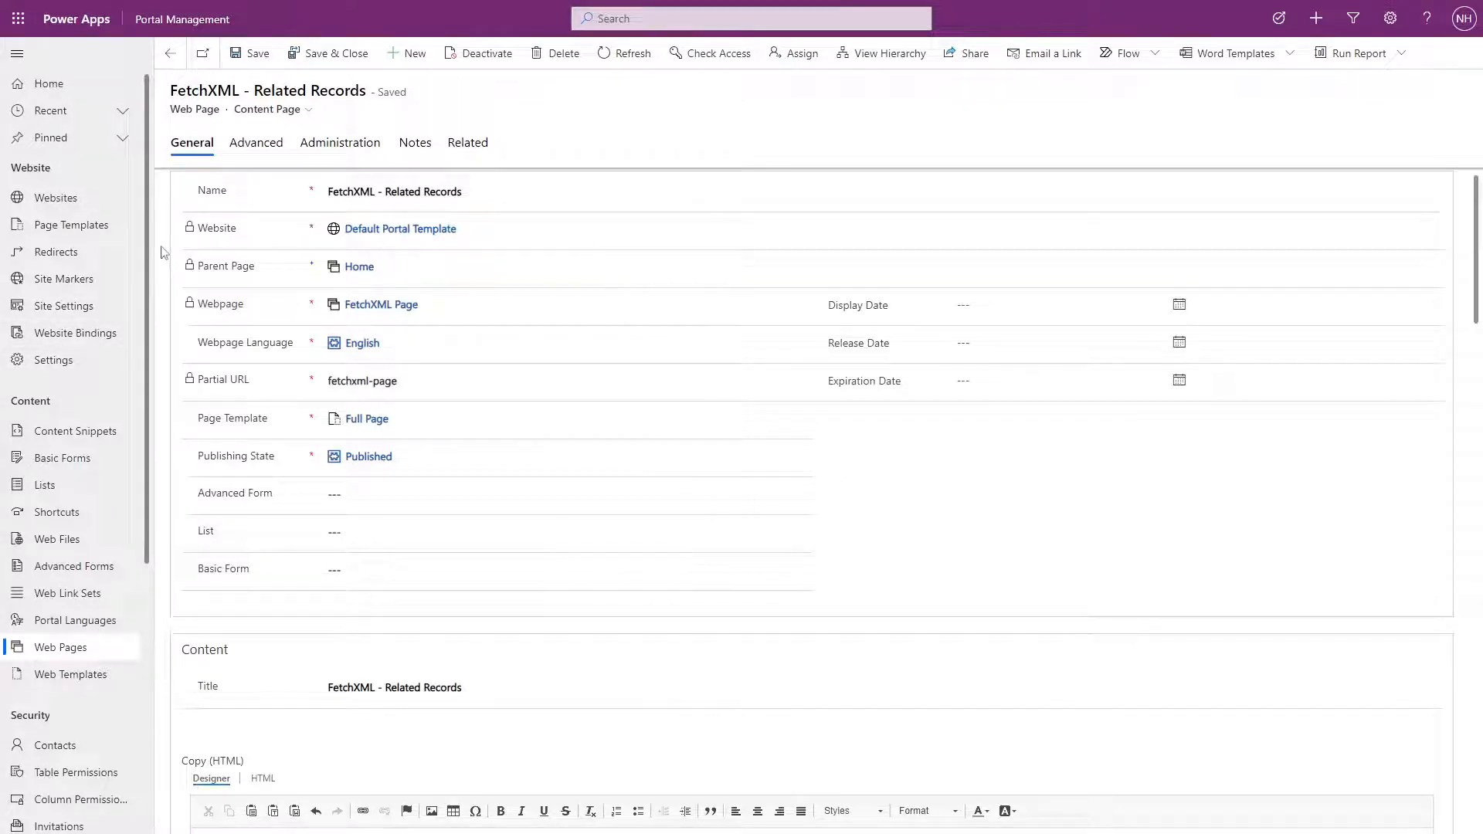
- Swap the inline FetchXML in Copy (HTML) for {% include 'FetchXML Web Template' %}
scroll("down", 3)
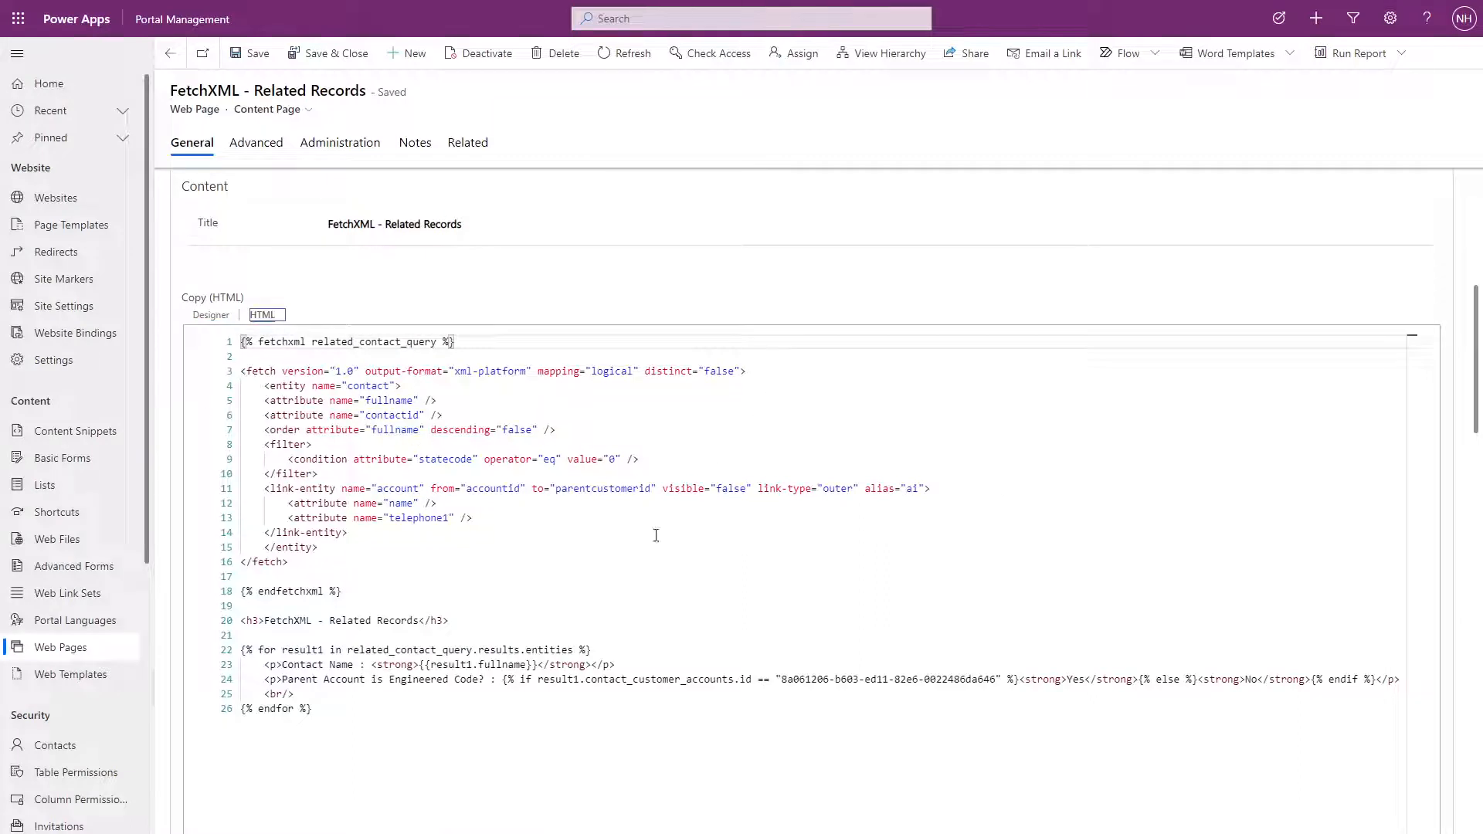
mouse_move(711, 544)
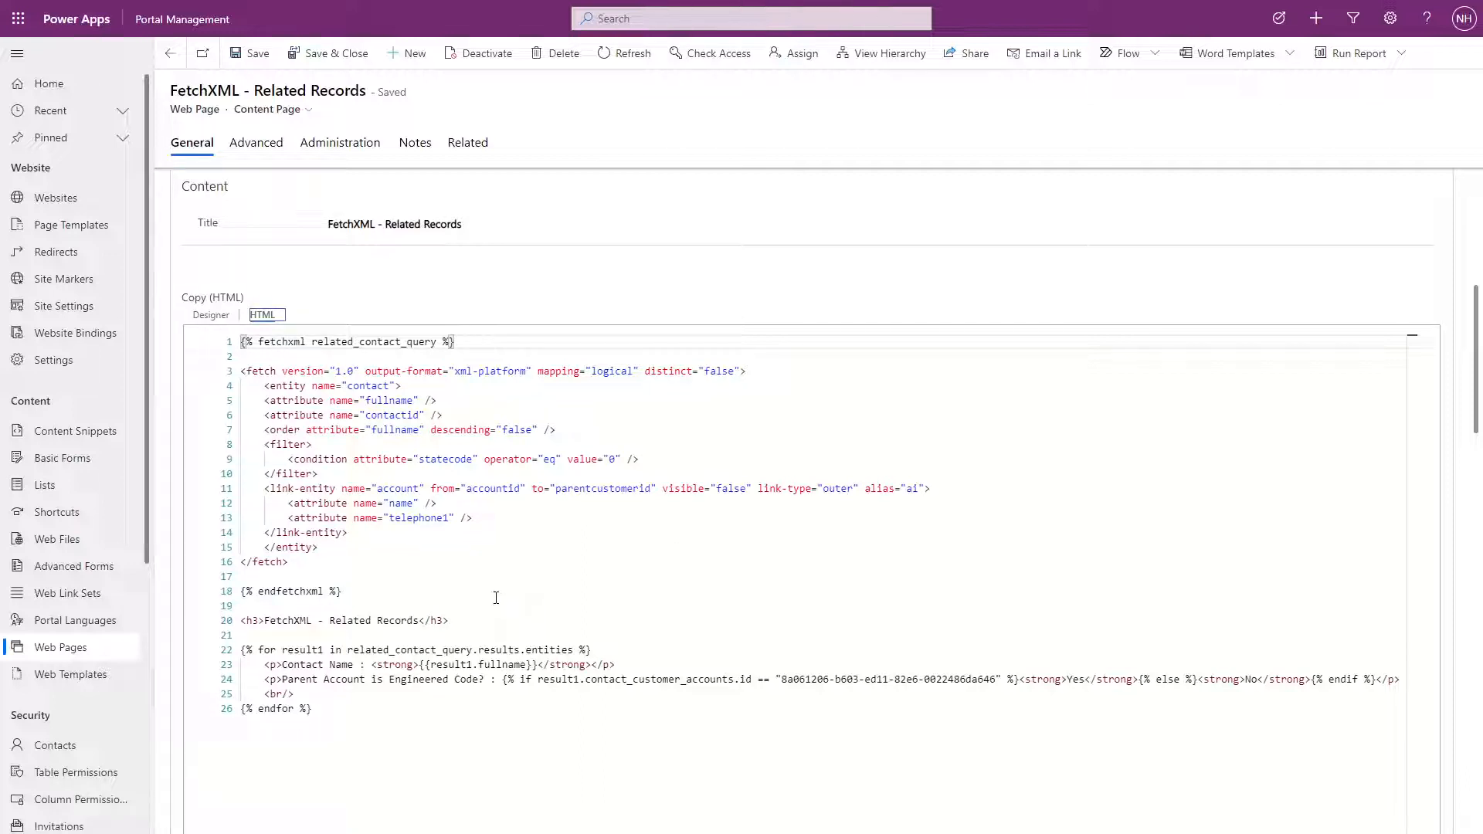
mouse_move(160, 549)
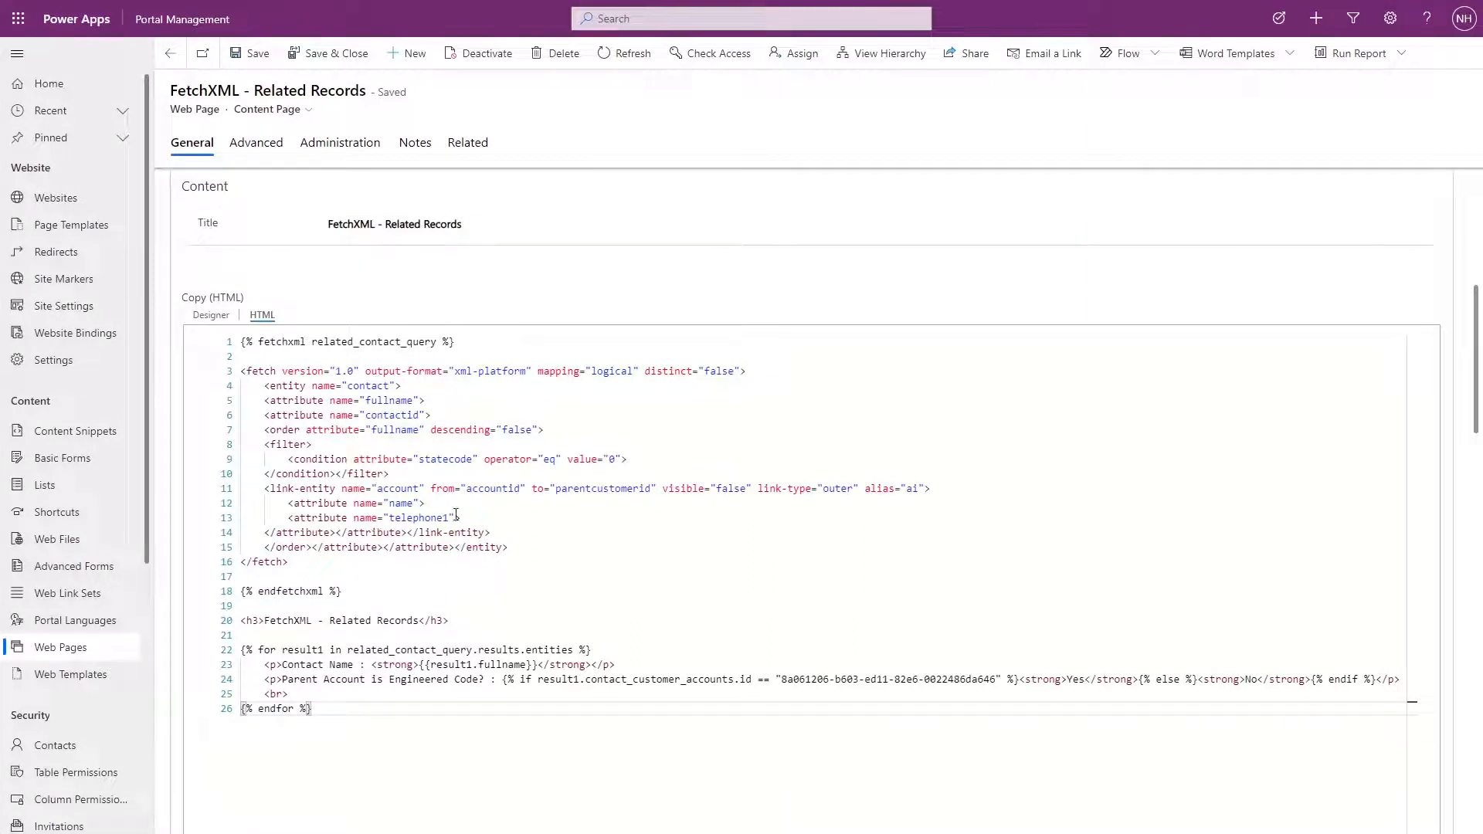
mouse_move(514, 531)
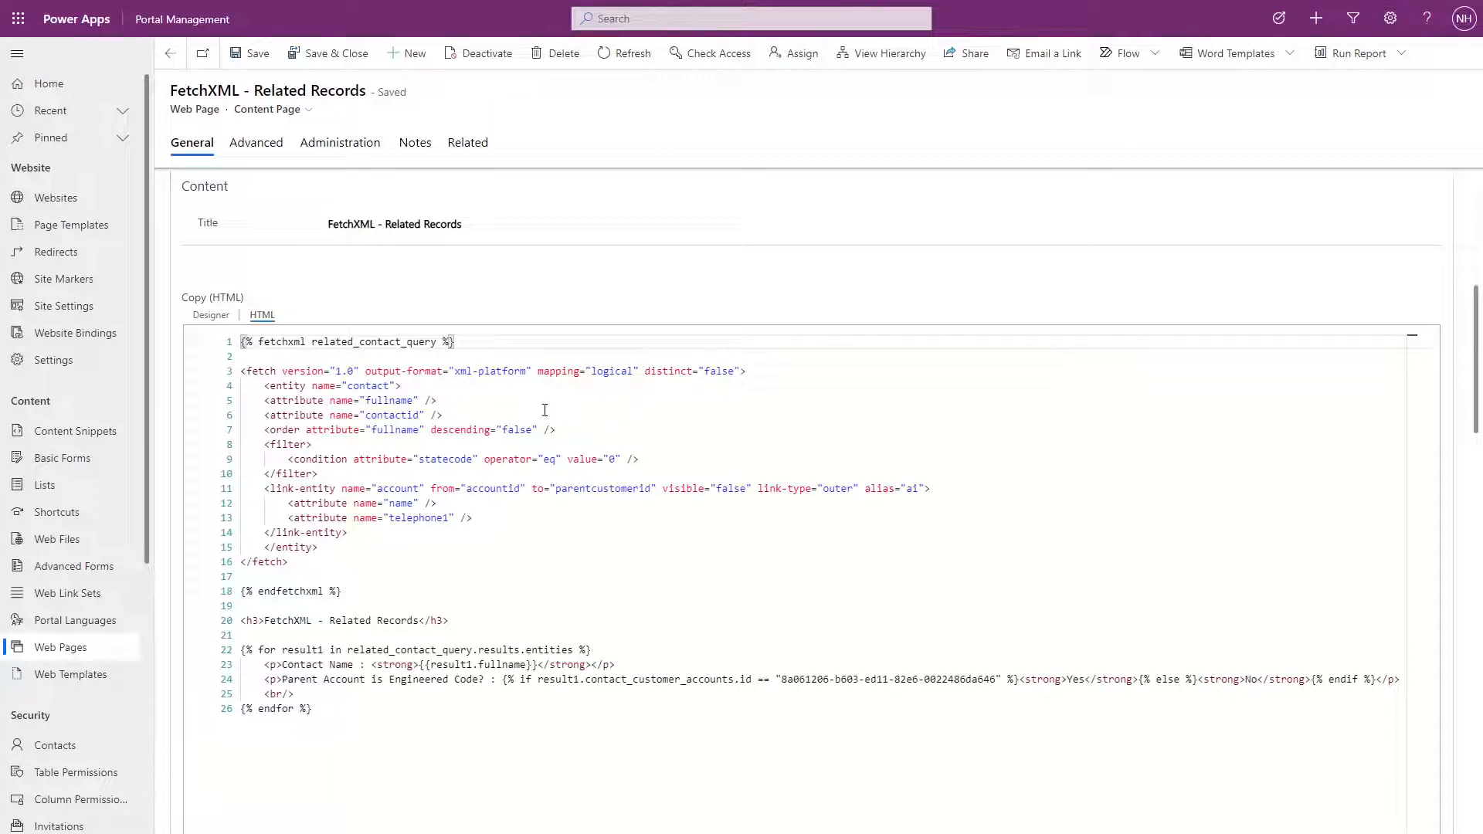
left_click_drag(288, 502, 341, 591)
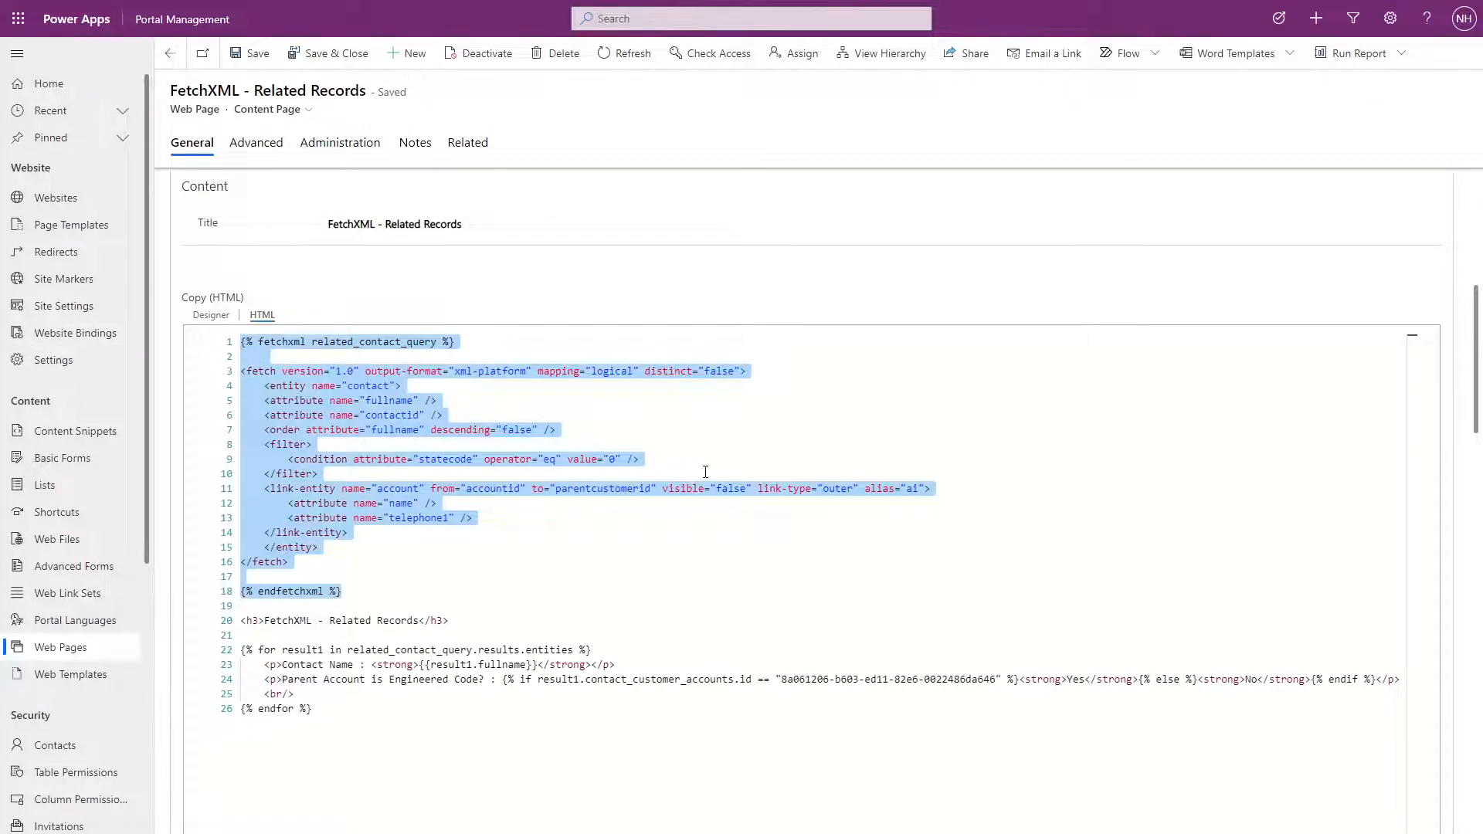
left_click(70, 673)
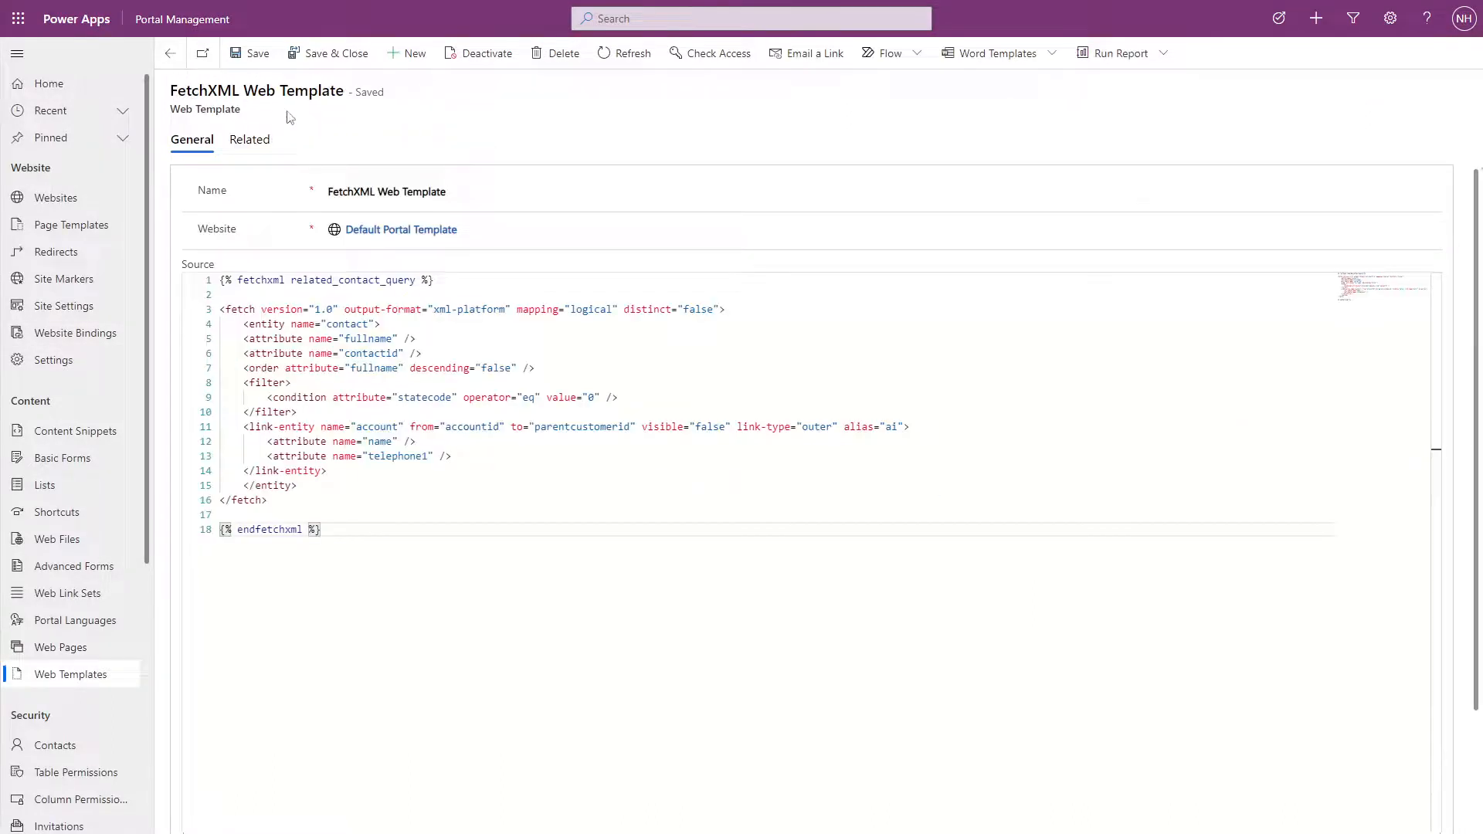
left_click(59, 647)
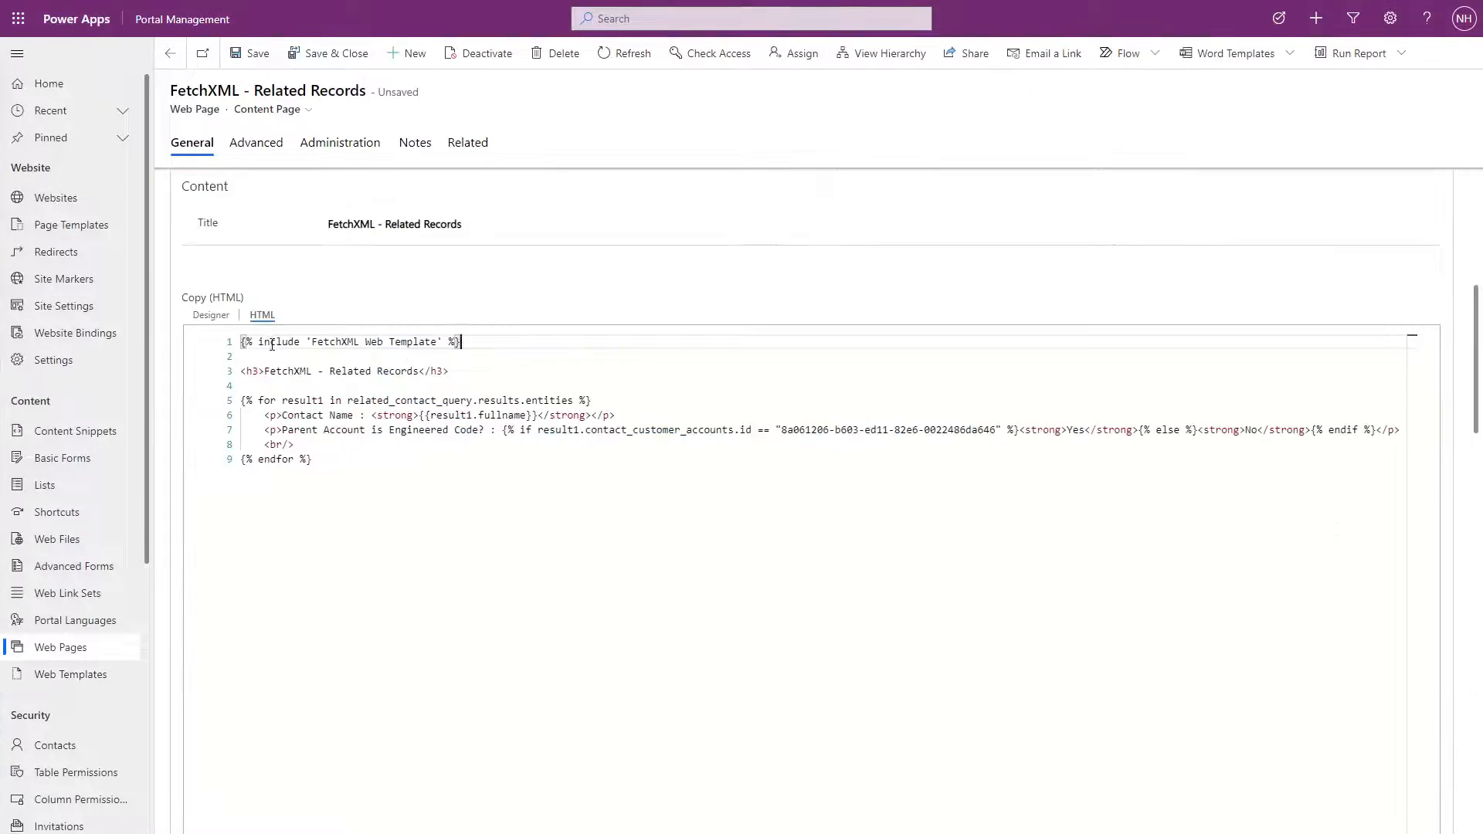
double_click(279, 341)
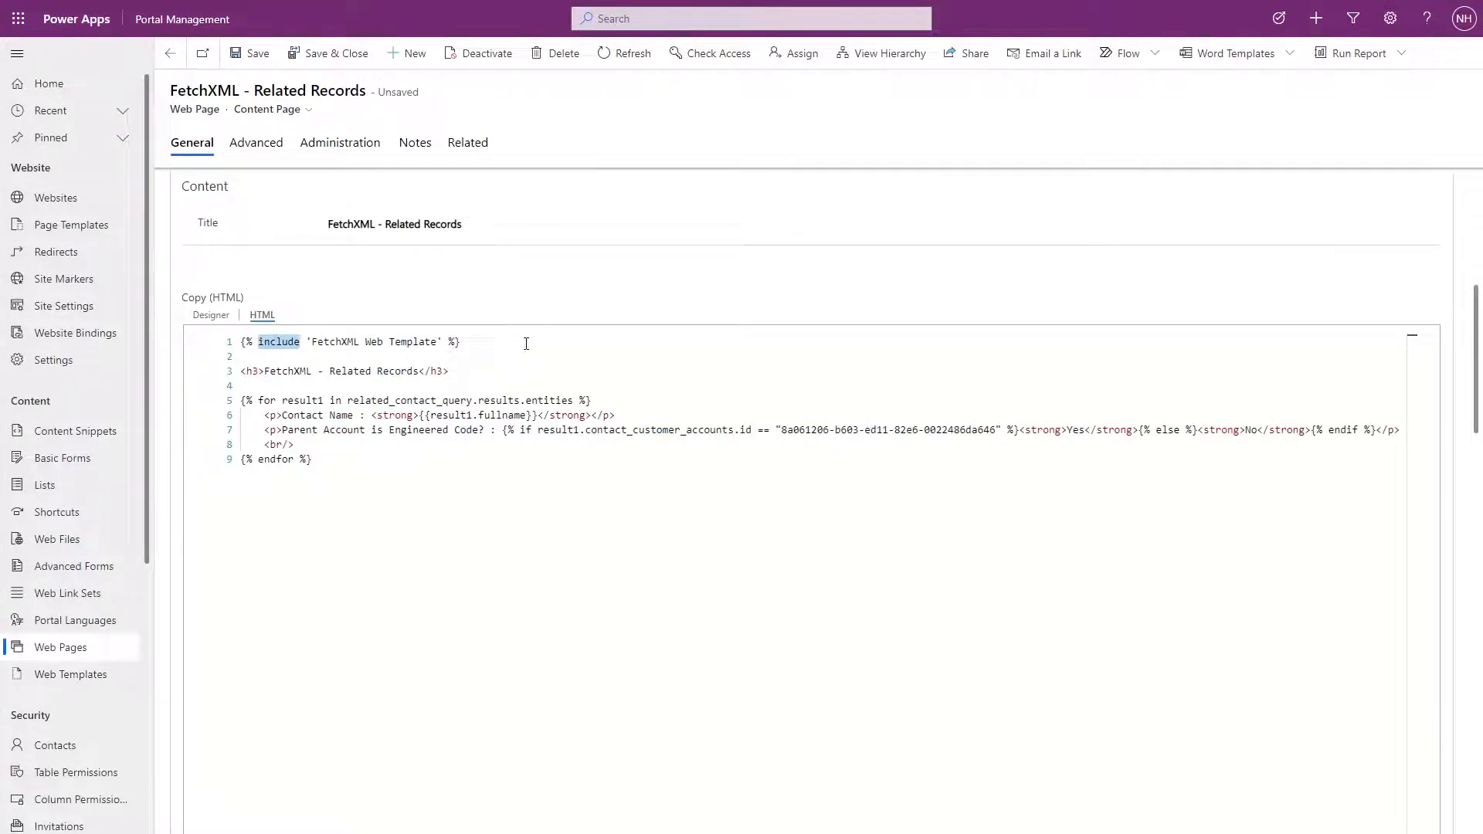